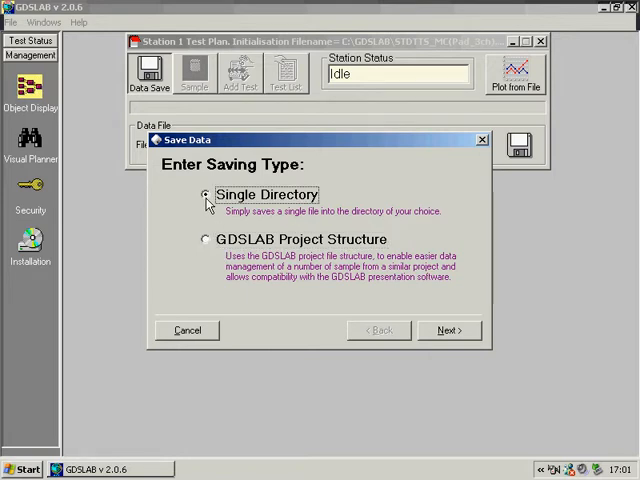
- Save Station 1 data to a single directory, logged logarithmically every 5 seconds with calculated data
{"action": "left_click", "coordinate": [448, 330]}
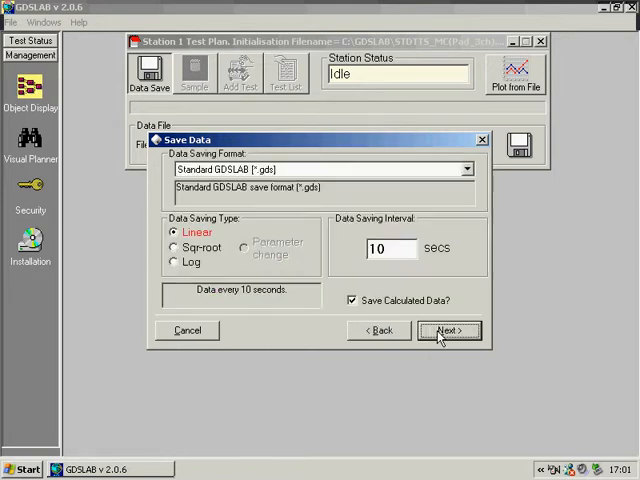
{"action": "mouse_move", "coordinate": [255, 255]}
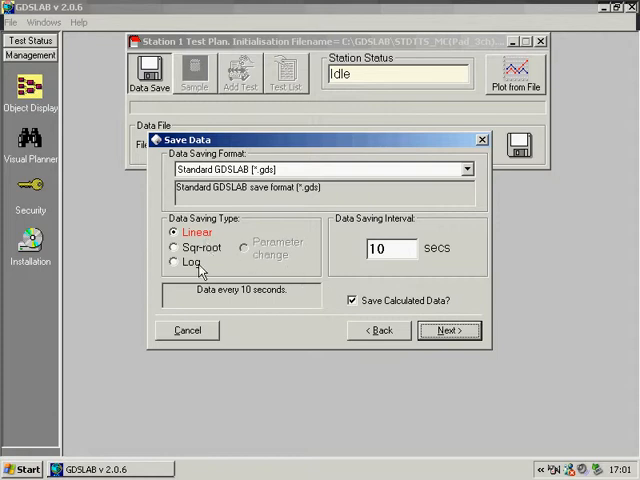
{"action": "left_click", "coordinate": [175, 262]}
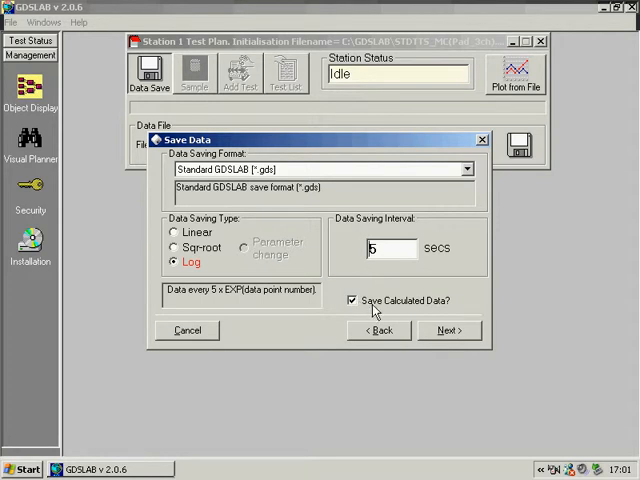
{"action": "left_click", "coordinate": [466, 168]}
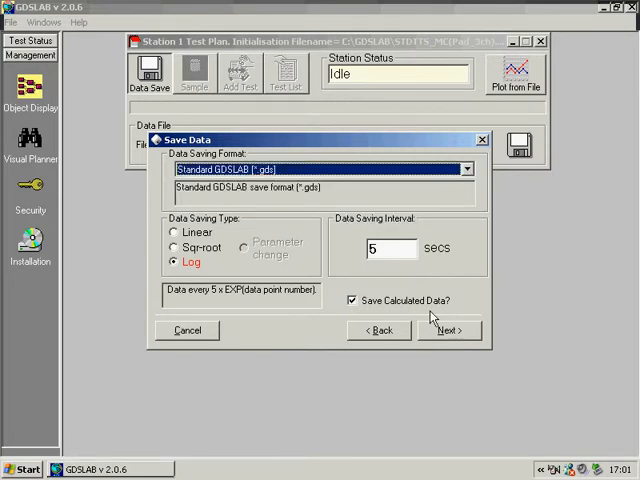
{"action": "left_click", "coordinate": [449, 330]}
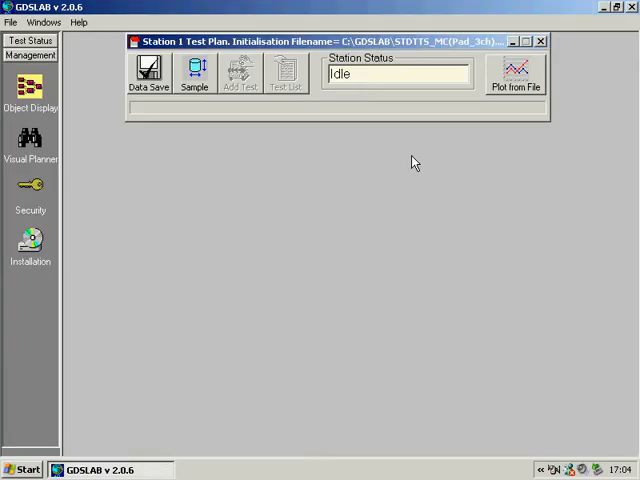
- Start Sample Setup, confirming a new specimen that is not docked
{"action": "left_click", "coordinate": [195, 75]}
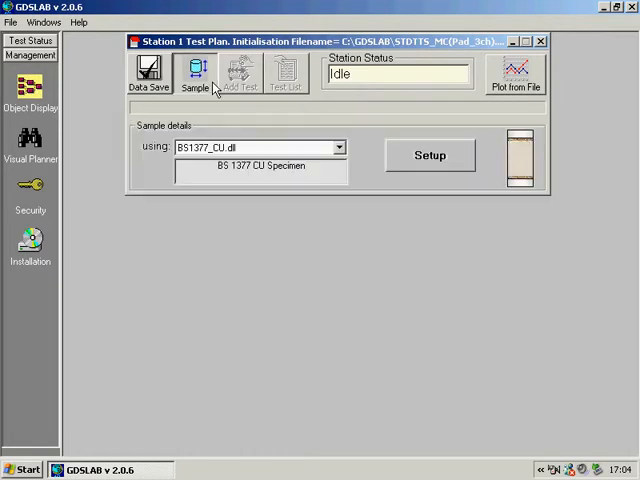
{"action": "left_click", "coordinate": [430, 155]}
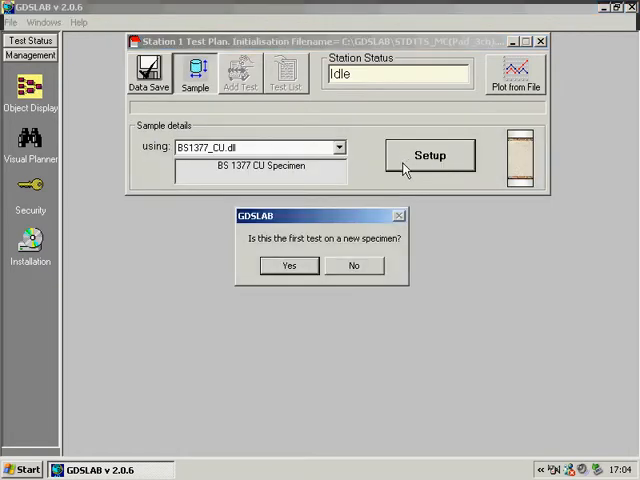
{"action": "left_click", "coordinate": [289, 265]}
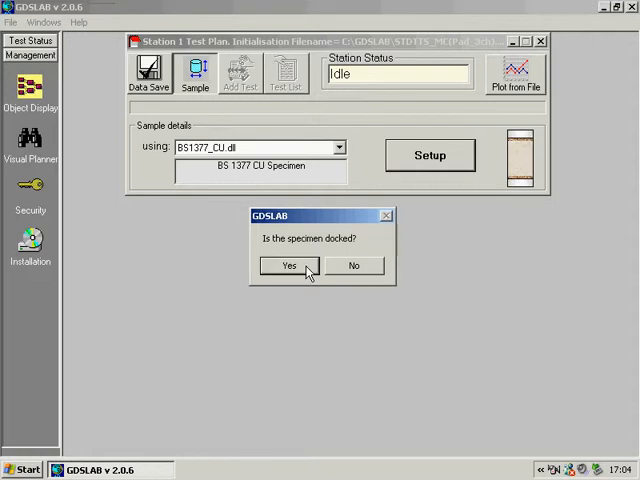
{"action": "mouse_move", "coordinate": [335, 272]}
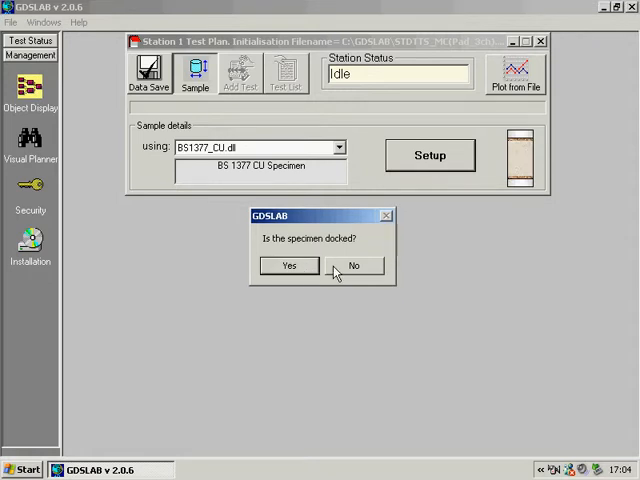
{"action": "left_click", "coordinate": [289, 265]}
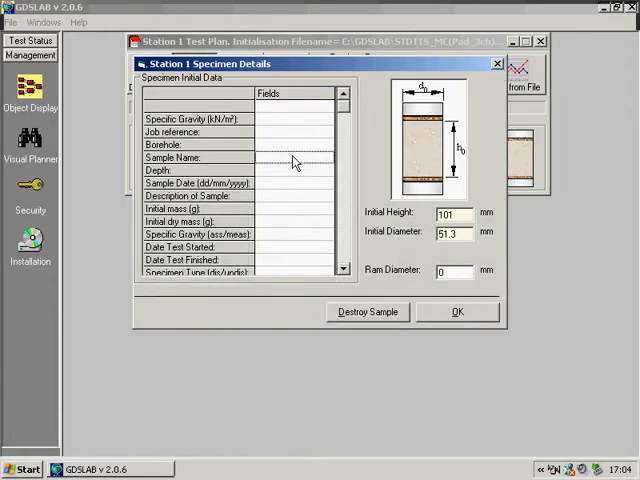
- Enter sample name GDS1 with 100 mm initial height and 50 mm diameter
{"action": "type", "text": "GDS"}
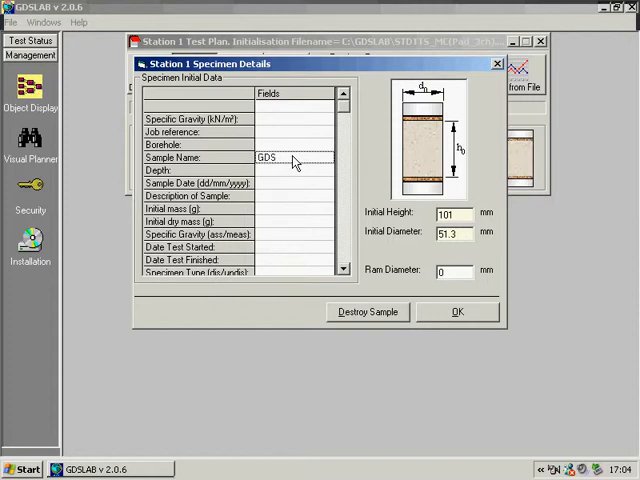
{"action": "type", "text": "1"}
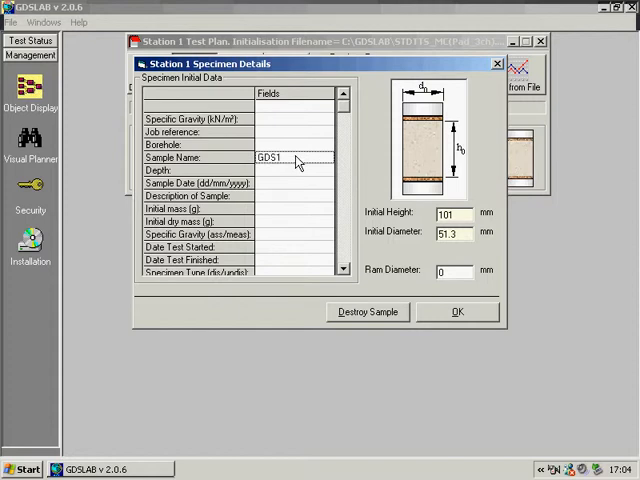
{"action": "mouse_move", "coordinate": [343, 188]}
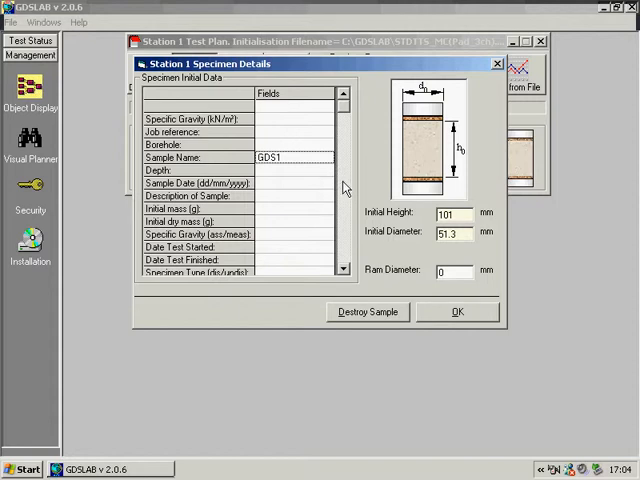
{"action": "triple_click", "coordinate": [447, 213]}
{"action": "type", "text": "100"}
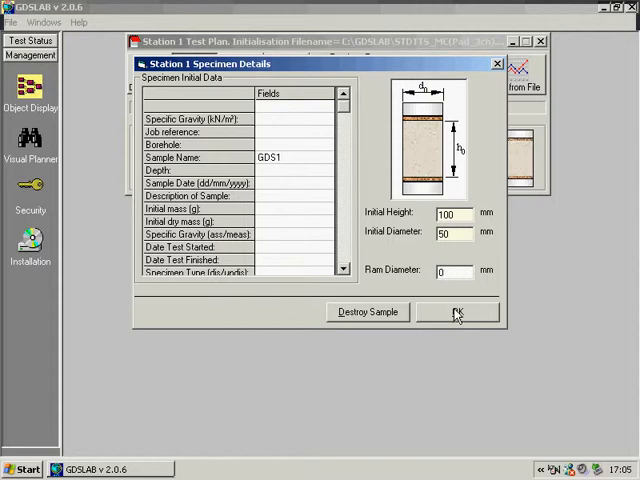
{"action": "left_click", "coordinate": [457, 311]}
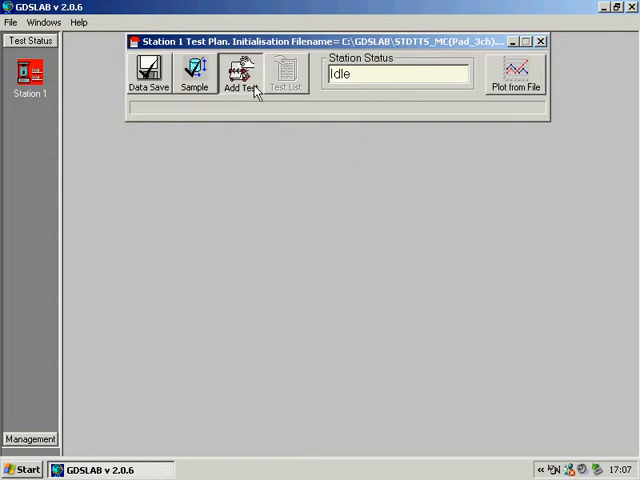
- Add a new test stage built with the StandardTriaxial.dll library
{"action": "left_click", "coordinate": [240, 72]}
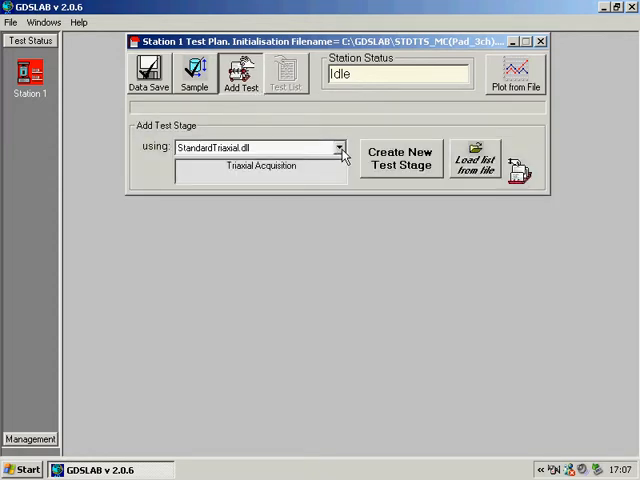
{"action": "left_click", "coordinate": [340, 148]}
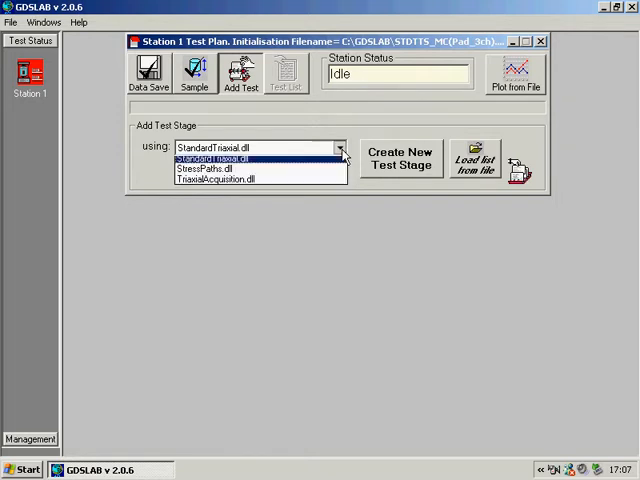
{"action": "left_click", "coordinate": [340, 147]}
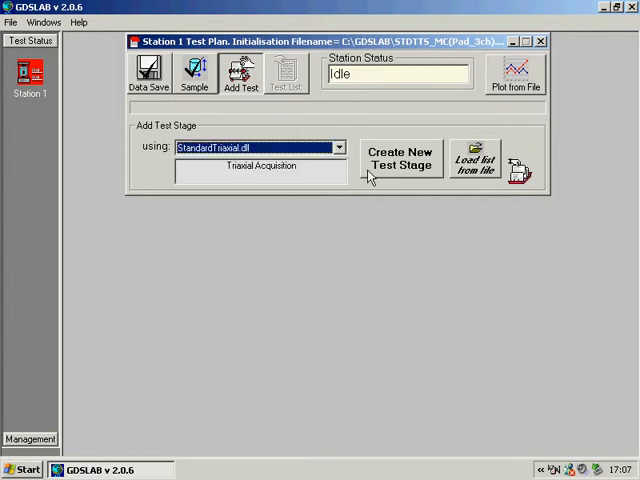
{"action": "left_click", "coordinate": [400, 158]}
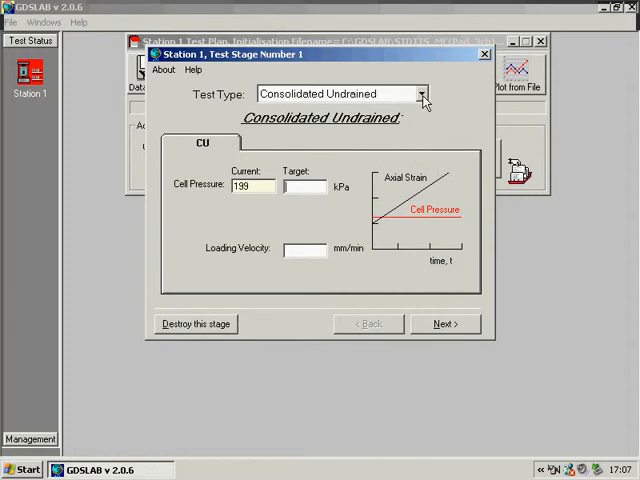
- Keep Consolidated Undrained, targeting 200 kPa cell pressure at 0.2 mm/min loading velocity
{"action": "left_click", "coordinate": [423, 93]}
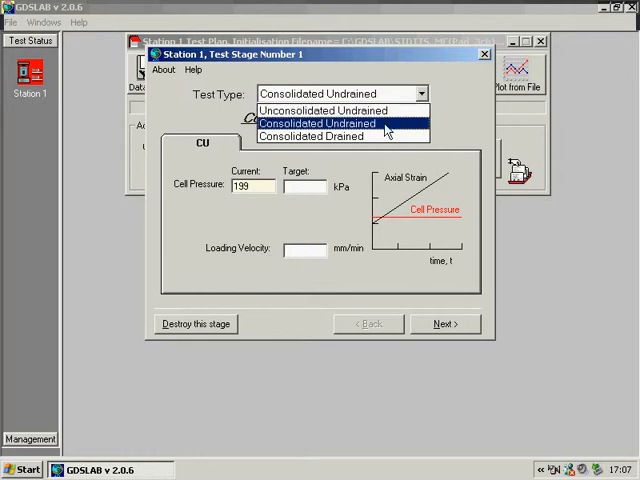
{"action": "left_click", "coordinate": [330, 123]}
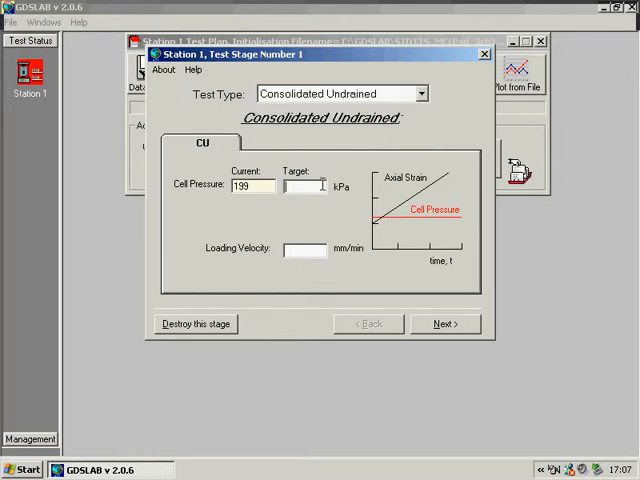
{"action": "type", "text": "200"}
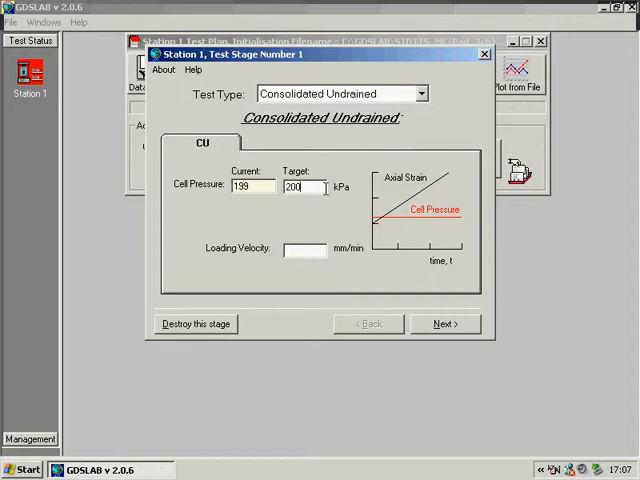
{"action": "type", "text": "0.2"}
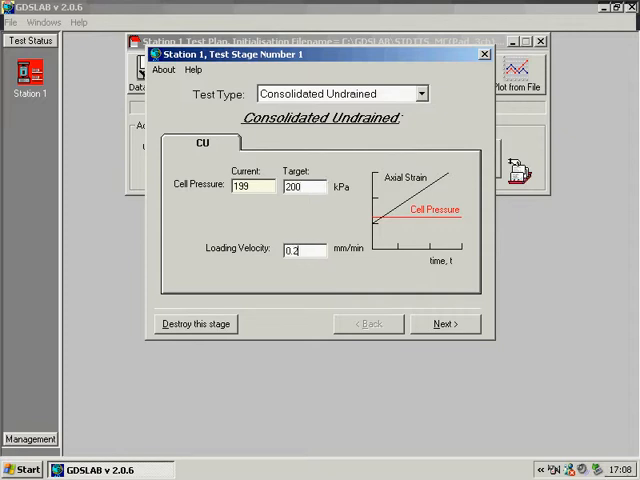
{"action": "left_click", "coordinate": [445, 323]}
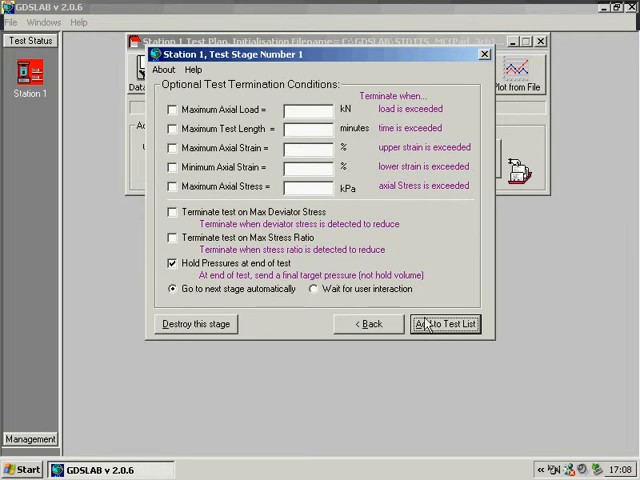
{"action": "mouse_move", "coordinate": [327, 234]}
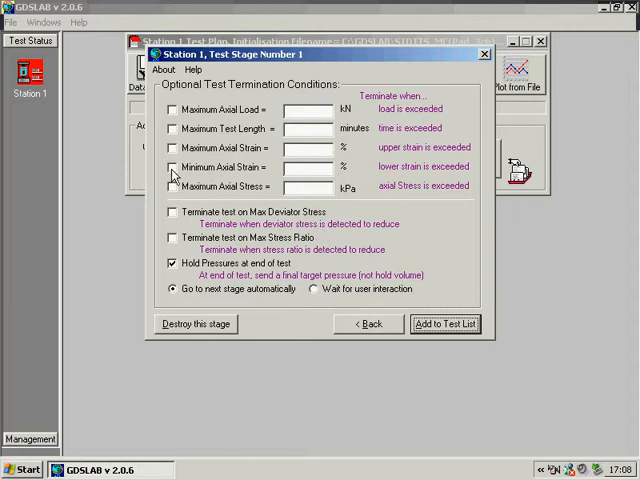
- End the stage at 10% maximum axial strain or falling deviator stress or stress ratio
{"action": "left_click", "coordinate": [172, 166]}
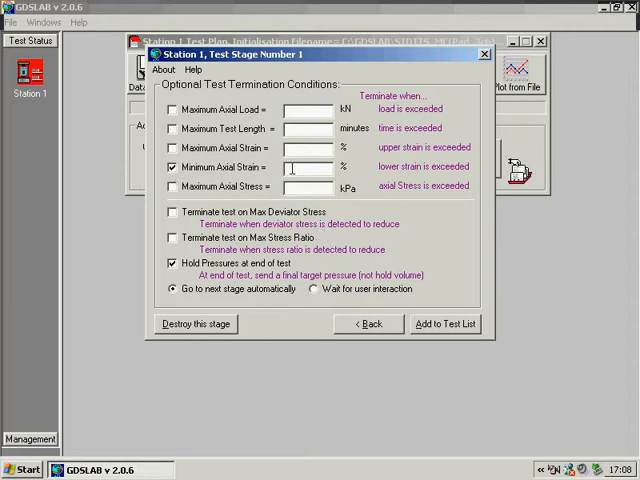
{"action": "left_click", "coordinate": [172, 166]}
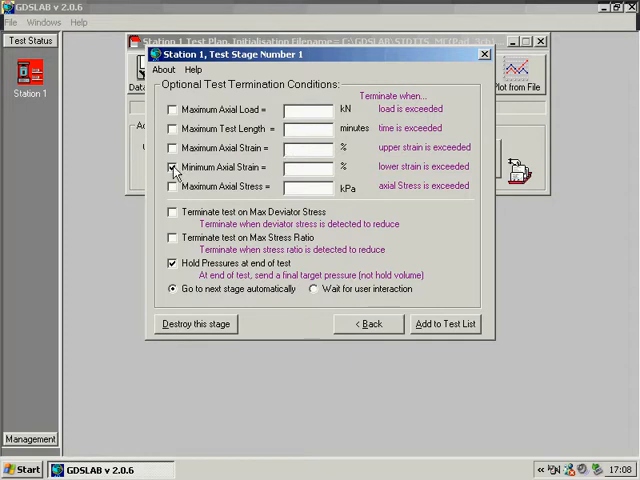
{"action": "left_click", "coordinate": [173, 147]}
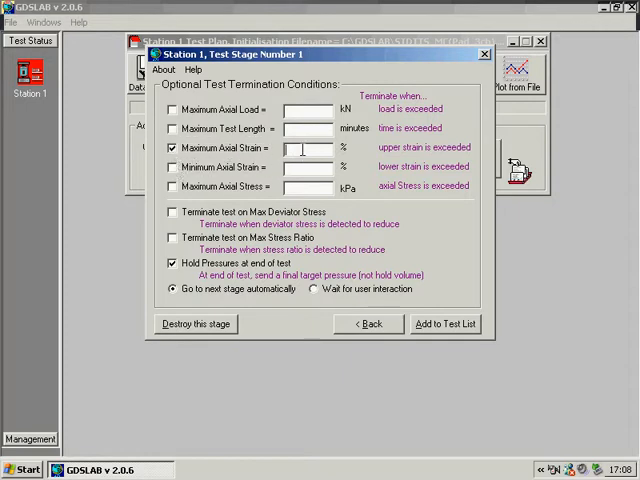
{"action": "type", "text": "10"}
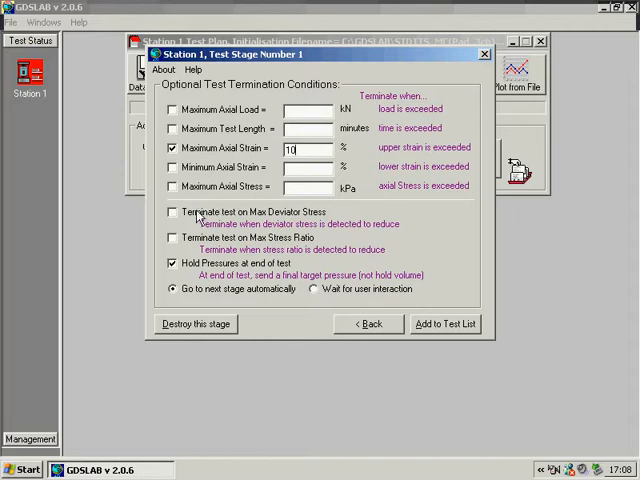
{"action": "left_click", "coordinate": [172, 211]}
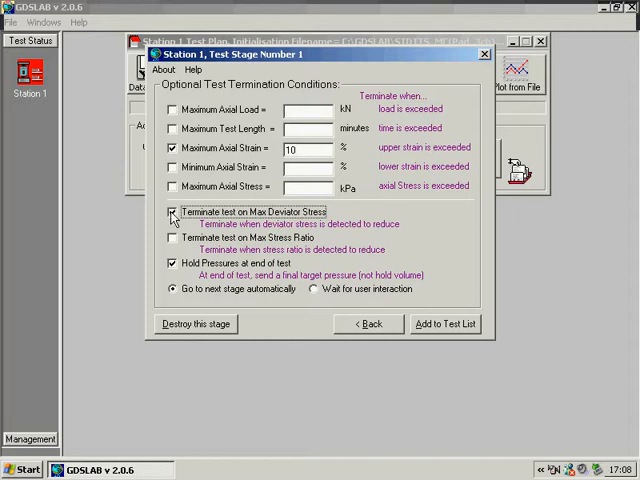
{"action": "left_click", "coordinate": [172, 211]}
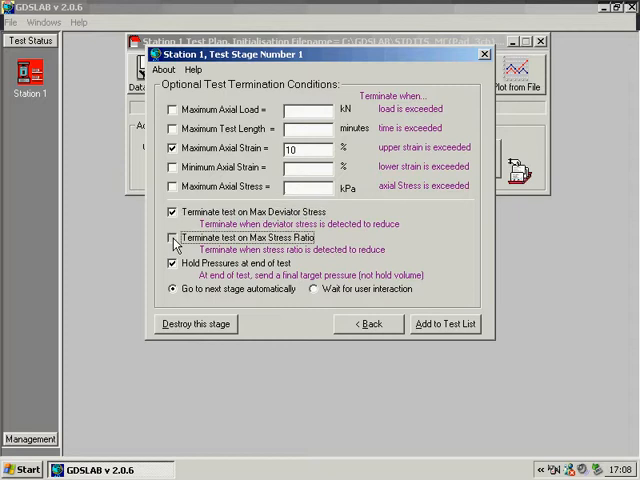
{"action": "left_click", "coordinate": [172, 238]}
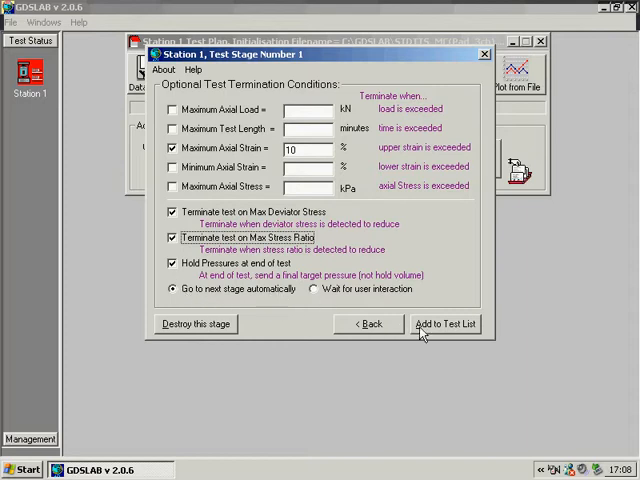
{"action": "left_click", "coordinate": [444, 323]}
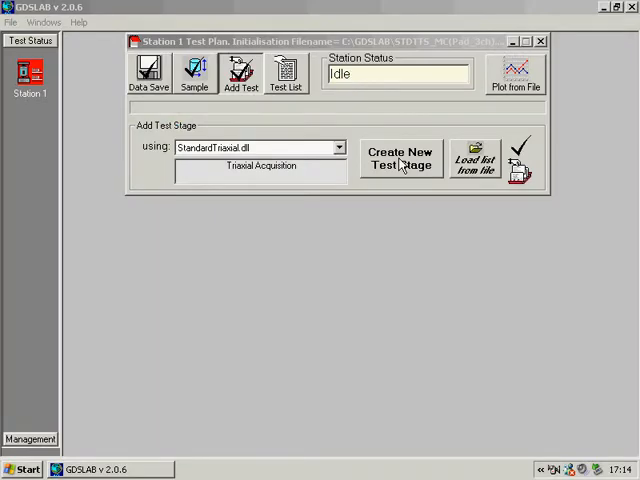
{"action": "mouse_move", "coordinate": [365, 137]}
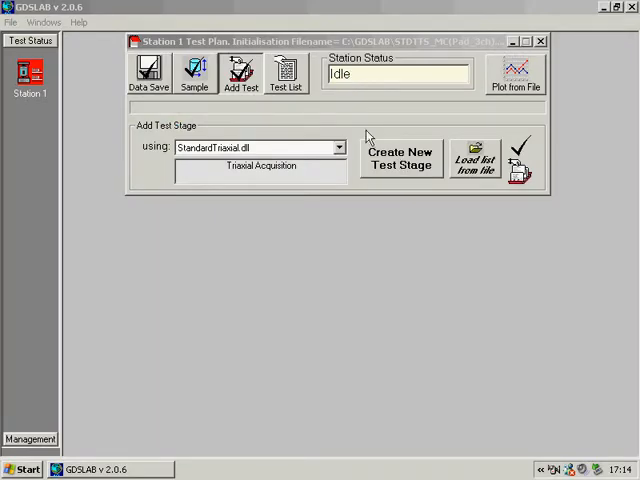
- Show the test list and pick AdvancedLoading.dll for the next stage
{"action": "left_click", "coordinate": [400, 158]}
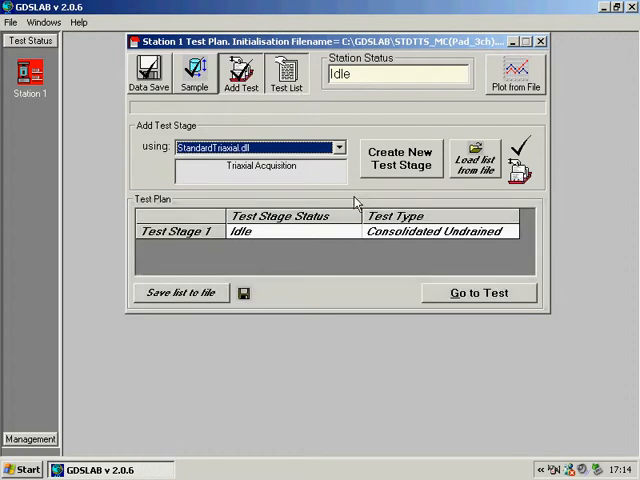
{"action": "mouse_move", "coordinate": [392, 243]}
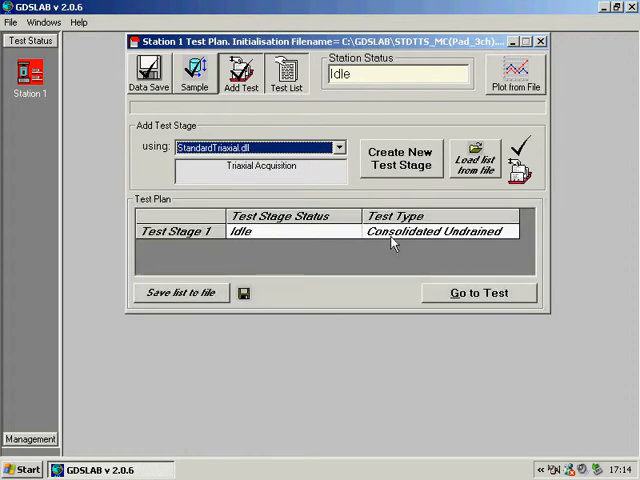
{"action": "mouse_move", "coordinate": [345, 170]}
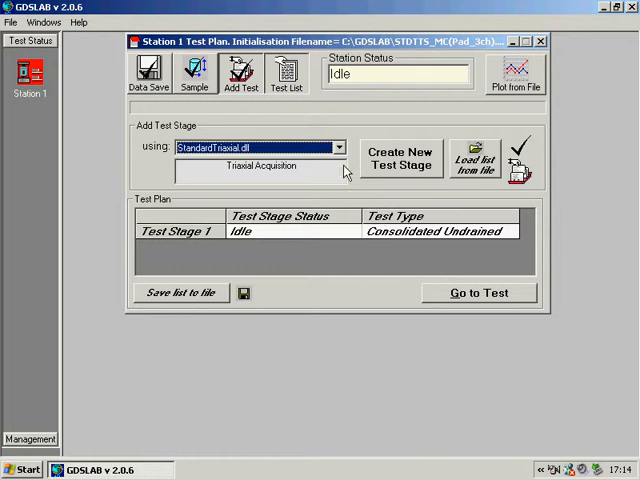
{"action": "left_click", "coordinate": [338, 147]}
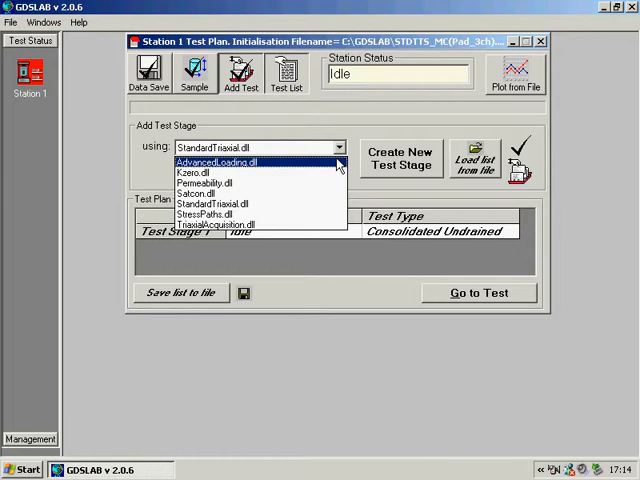
{"action": "mouse_move", "coordinate": [335, 184]}
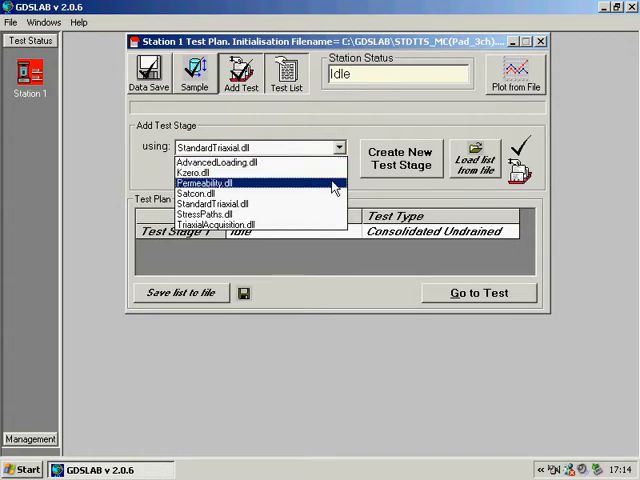
{"action": "mouse_move", "coordinate": [335, 194]}
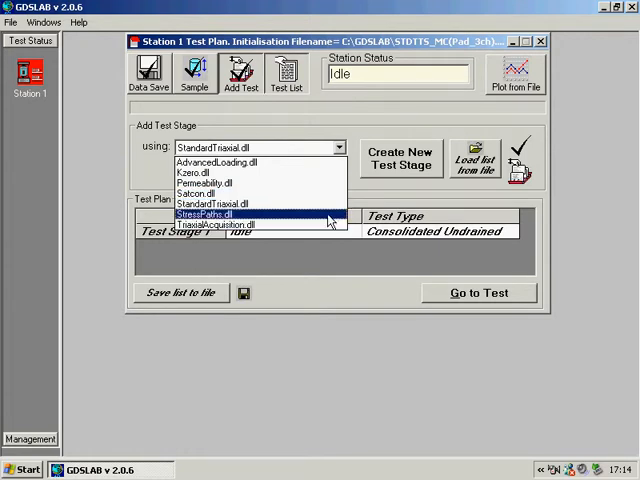
{"action": "left_click", "coordinate": [218, 162]}
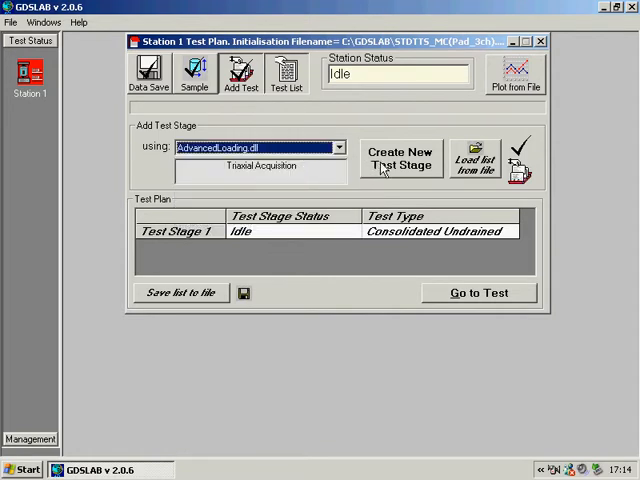
- Create the advanced loading stage with 200 kPa cell target and sinusoidal axial control
{"action": "left_click", "coordinate": [401, 159]}
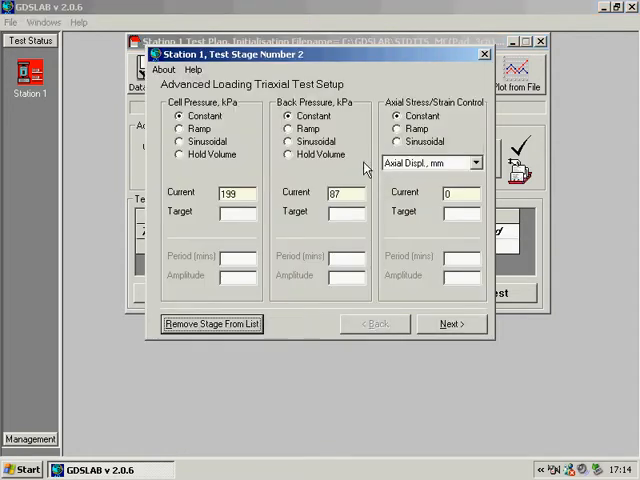
{"action": "mouse_move", "coordinate": [275, 167]}
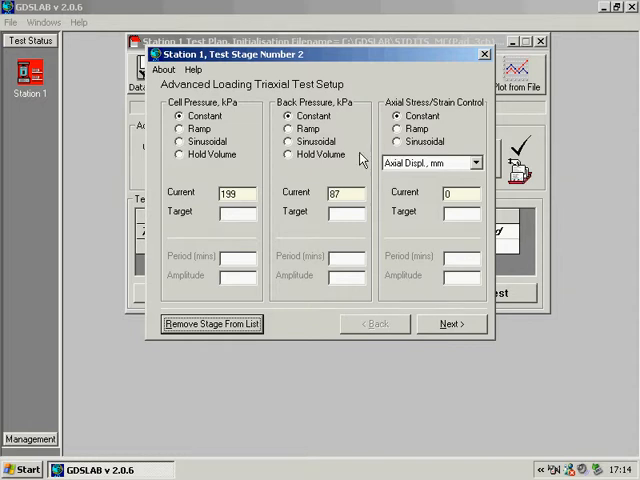
{"action": "left_click", "coordinate": [238, 214]}
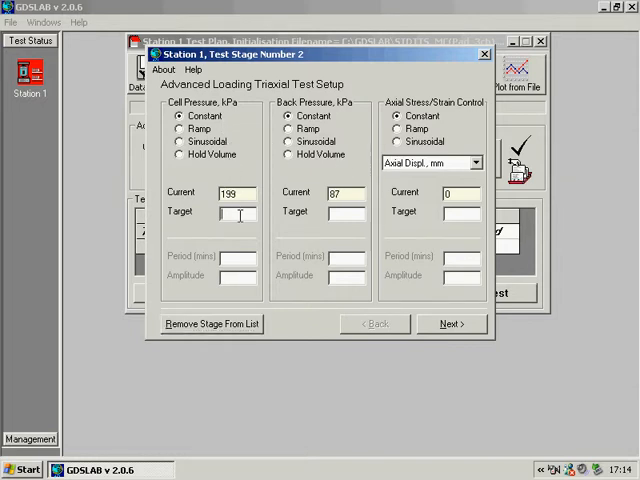
{"action": "type", "text": "200"}
{"action": "left_click", "coordinate": [346, 213]}
{"action": "type", "text": "100"}
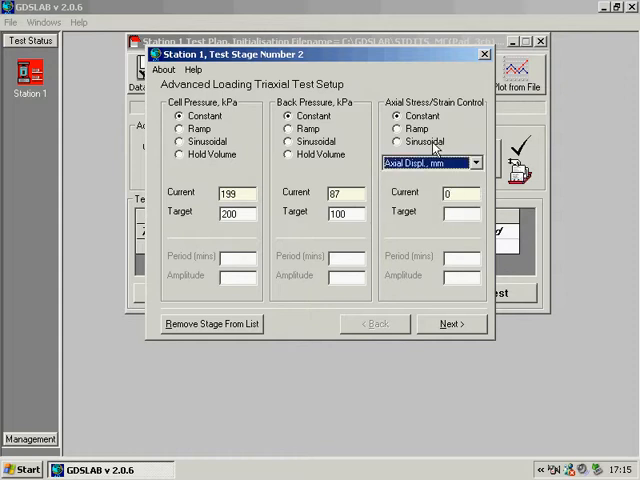
{"action": "left_click", "coordinate": [399, 141]}
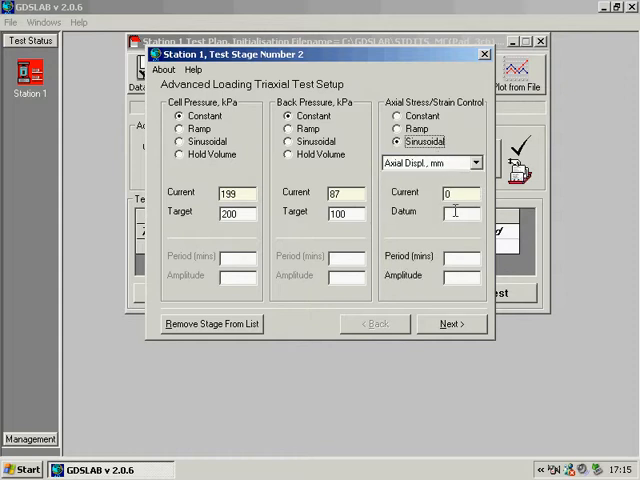
{"action": "left_click", "coordinate": [455, 213]}
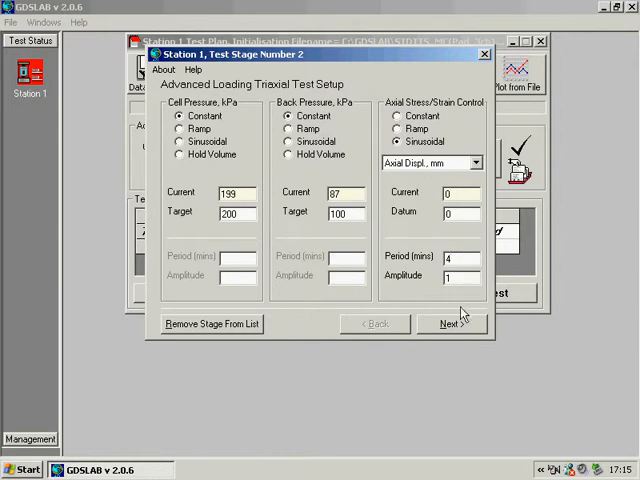
- Keep default end-of-stage options and add the advanced loading stage as Test Stage 2
{"action": "left_click", "coordinate": [452, 323]}
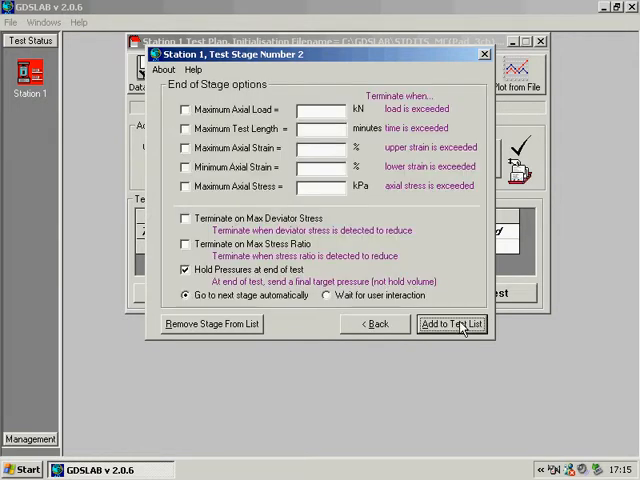
{"action": "mouse_move", "coordinate": [450, 282]}
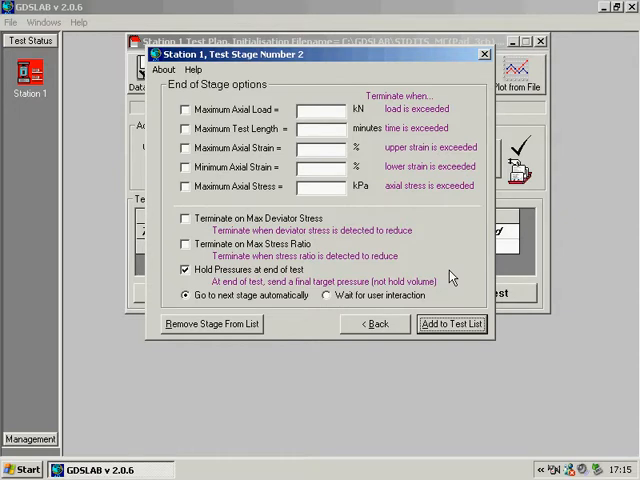
{"action": "mouse_move", "coordinate": [453, 323]}
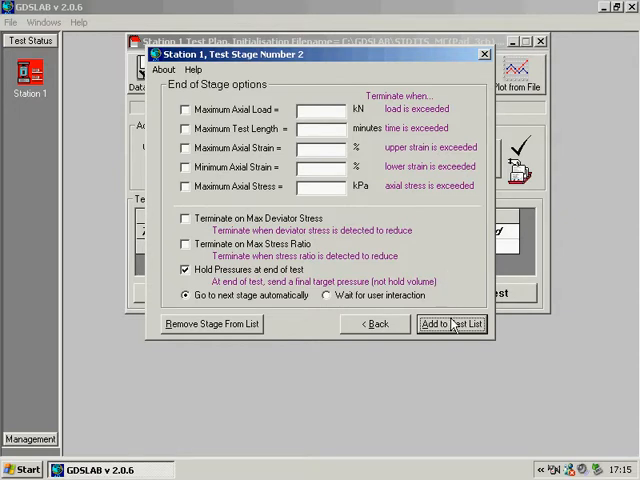
{"action": "left_click", "coordinate": [446, 323]}
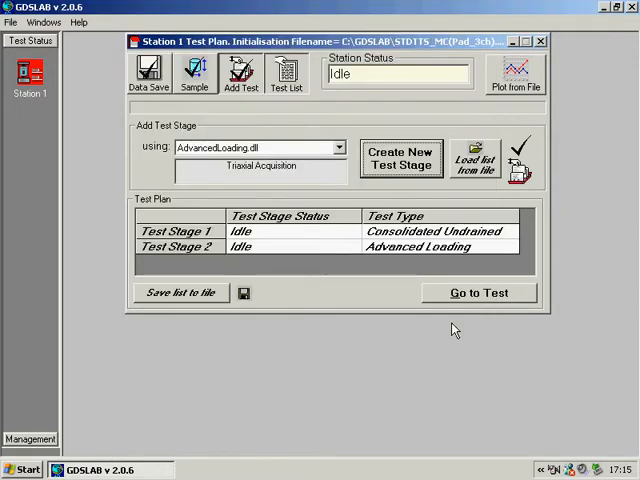
{"action": "mouse_move", "coordinate": [430, 261]}
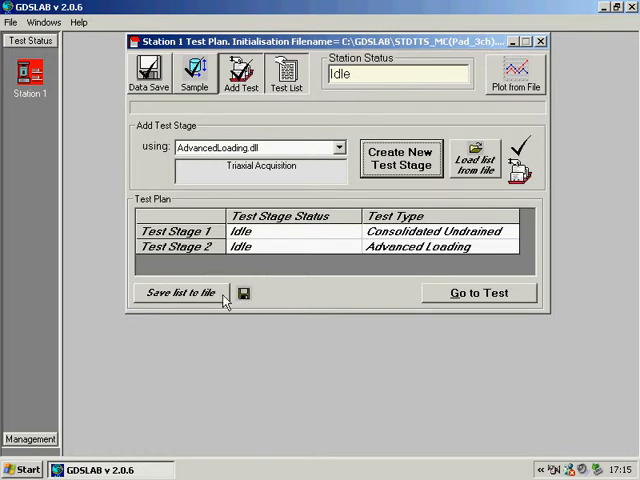
- Save the stage list to a file named gds1
{"action": "left_click", "coordinate": [181, 292]}
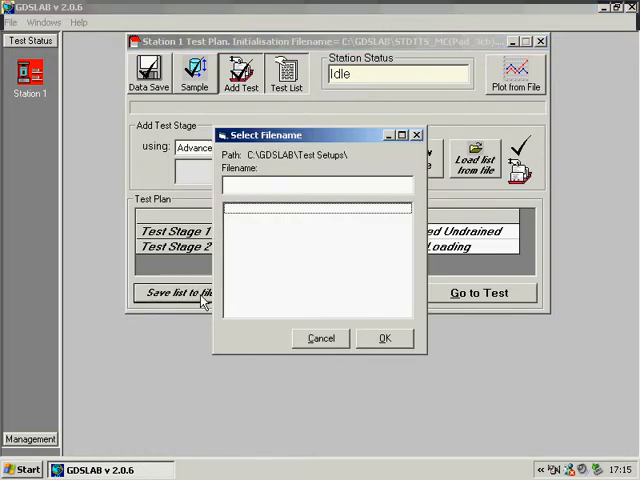
{"action": "left_click", "coordinate": [315, 185]}
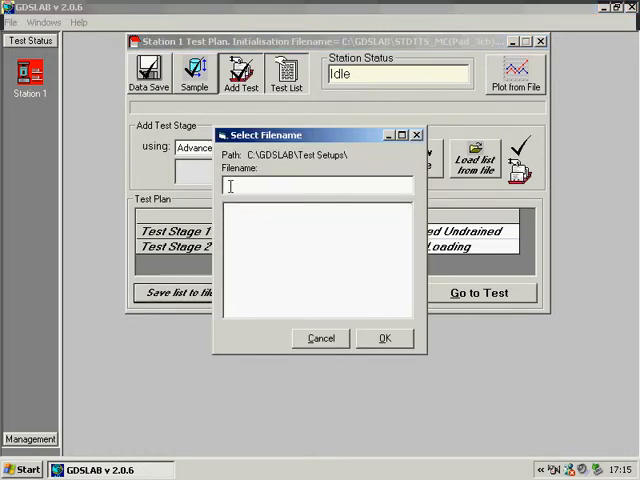
{"action": "type", "text": "gds1"}
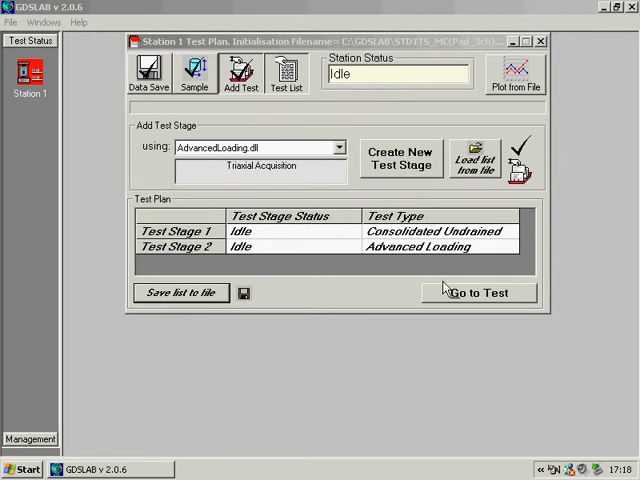
- Start the Station 1 test, confirming docking and specimen height 100 and diameter 50
{"action": "left_click", "coordinate": [476, 292]}
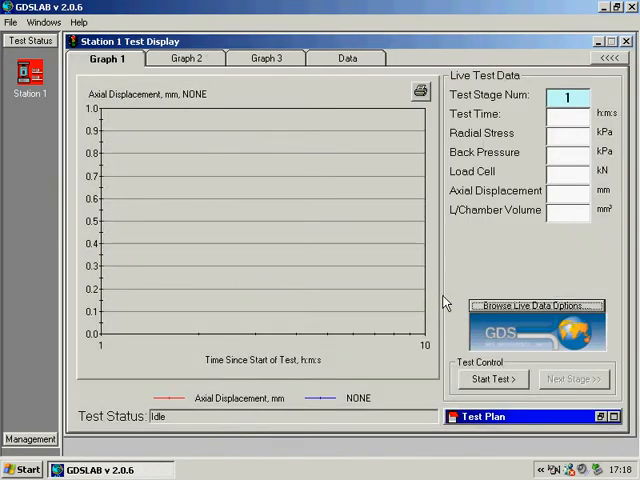
{"action": "left_click", "coordinate": [492, 379]}
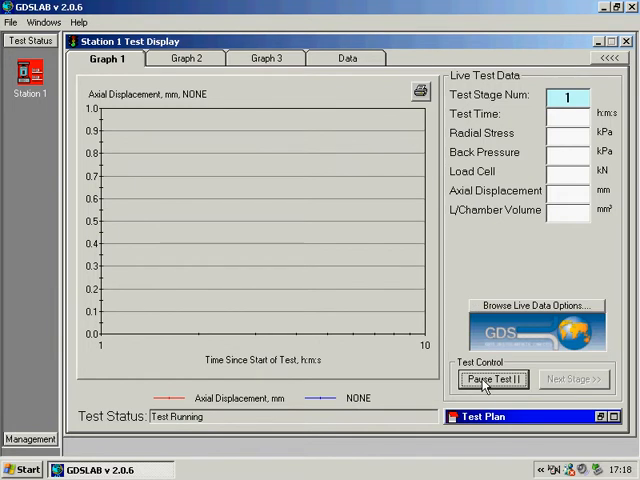
{"action": "left_click", "coordinate": [491, 379]}
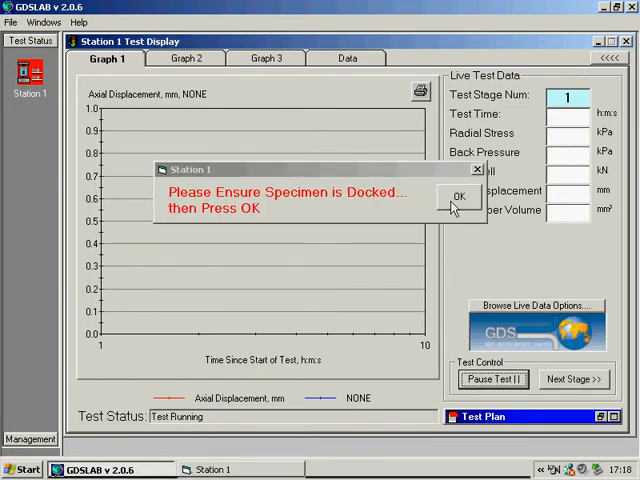
{"action": "left_click", "coordinate": [459, 195]}
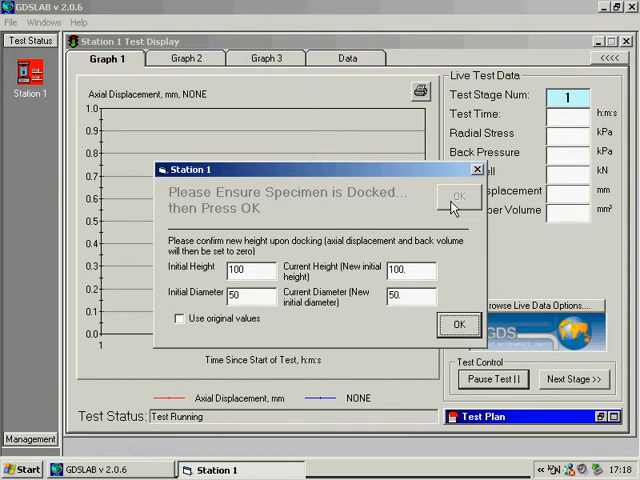
{"action": "mouse_move", "coordinate": [415, 250]}
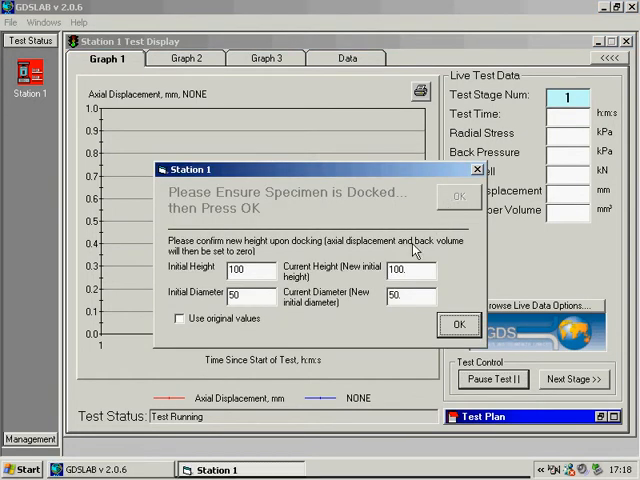
{"action": "left_click", "coordinate": [459, 324]}
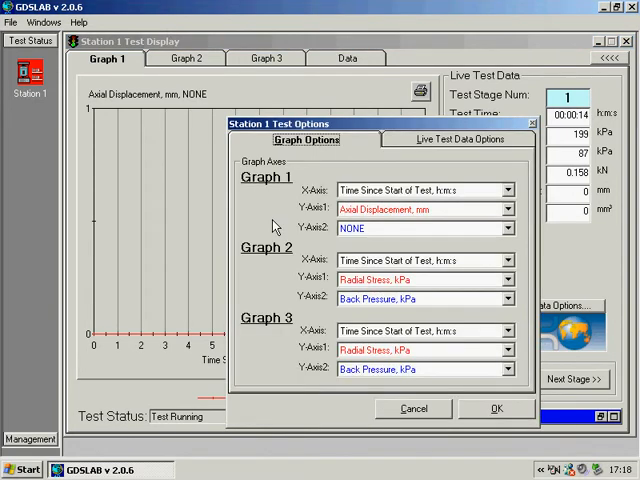
- Confirm Graph 1 plots Axial Displacement and close the Test Options dialog
{"action": "left_click", "coordinate": [506, 209]}
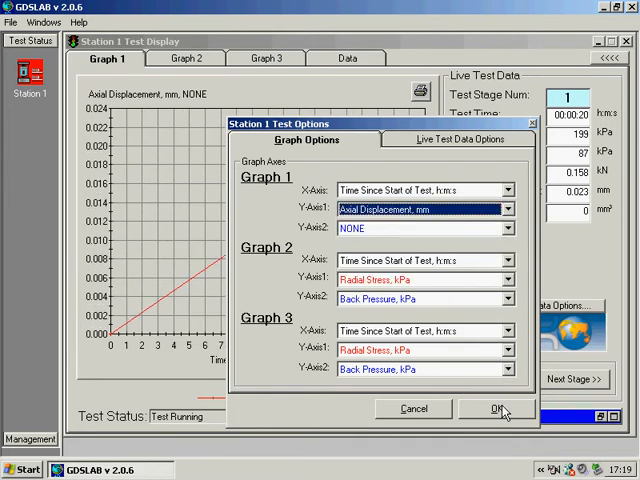
{"action": "left_click", "coordinate": [494, 409]}
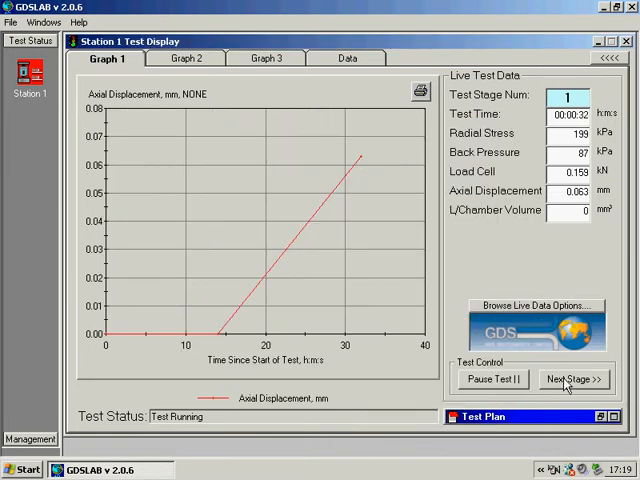
- Advance the running test to Stage 2 and show the Live Test Data Options
{"action": "left_click", "coordinate": [573, 379]}
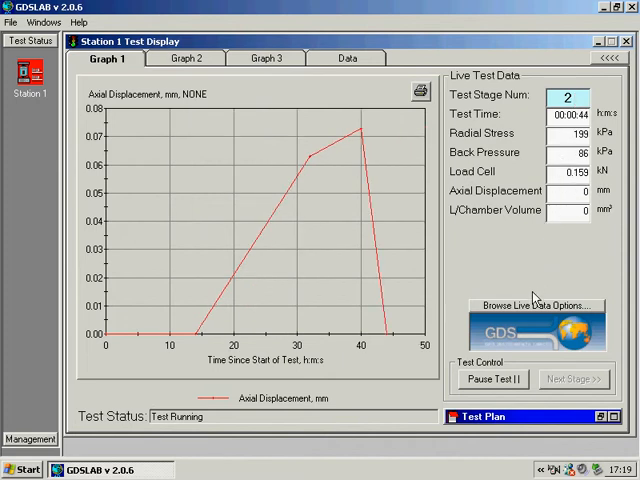
{"action": "left_click", "coordinate": [533, 305]}
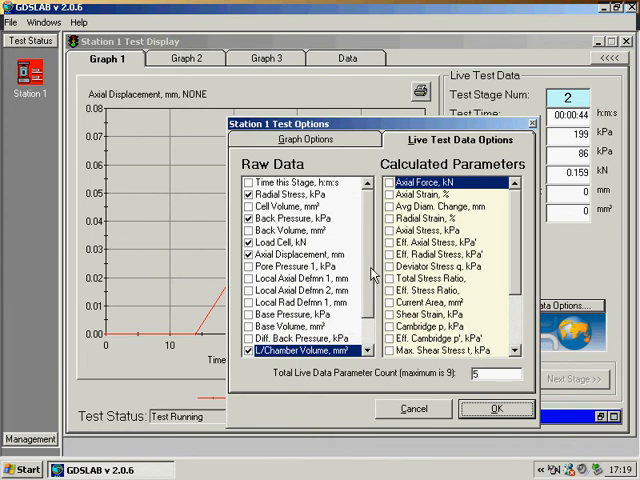